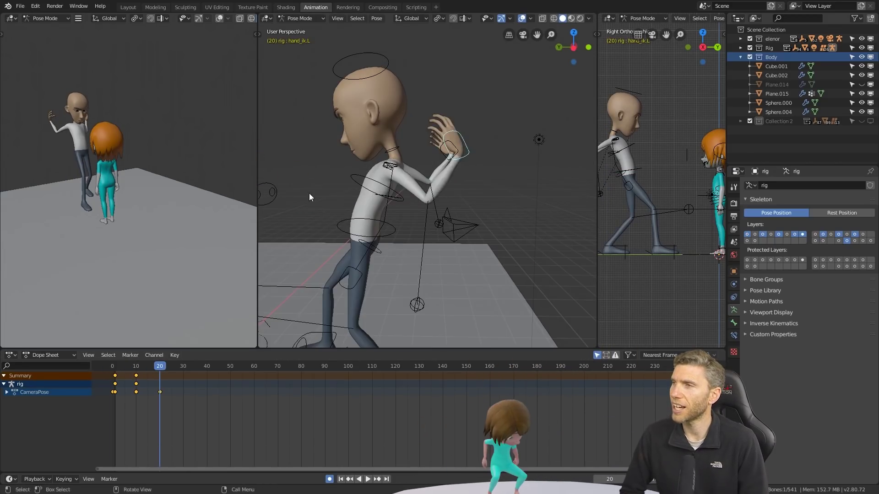
Step: Pose the man's IK controls reaching for the girl's head and key them around frames 0–40
{"action": "left_click_drag", "start_coordinate": [452, 149], "coordinate": [504, 202]}
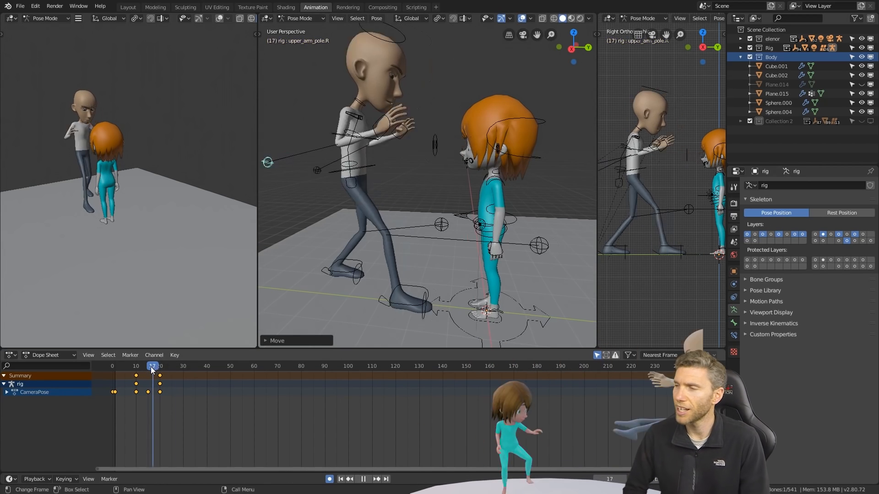
{"action": "left_click", "coordinate": [137, 366]}
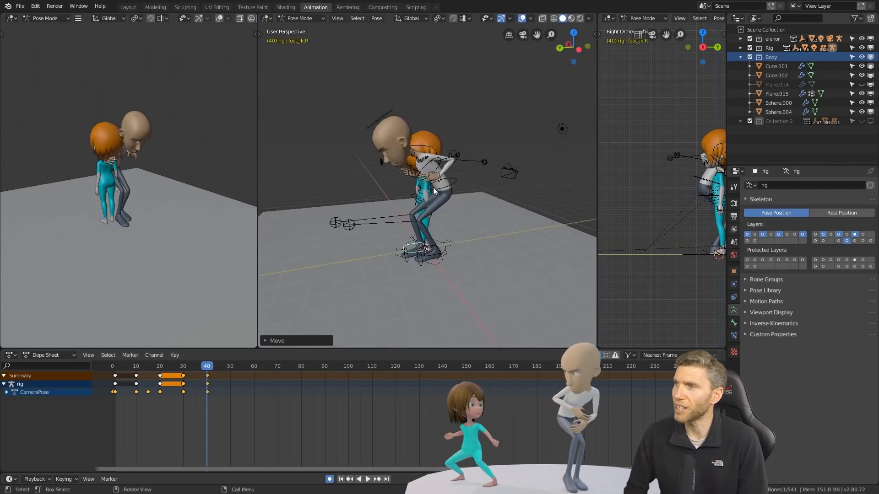
{"action": "left_click", "coordinate": [163, 366]}
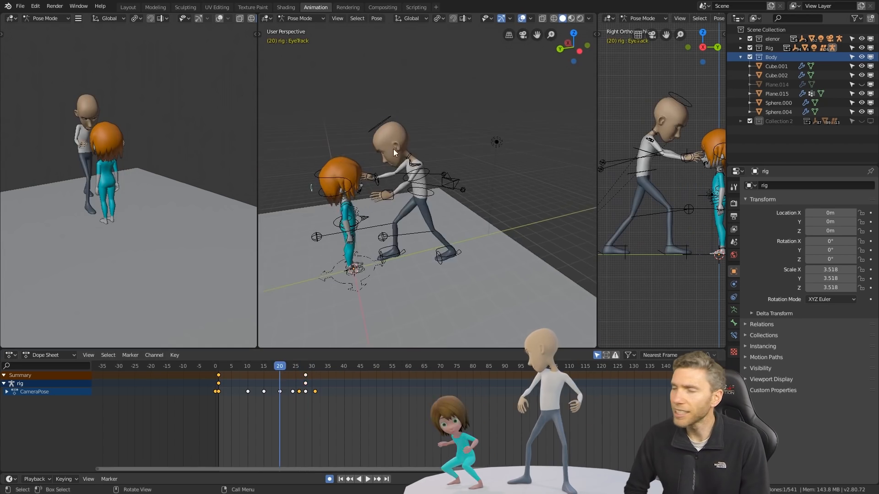
Step: Scrub between frames 20 and 50 and key the man bending over, pushing the girl down
{"action": "left_click", "coordinate": [247, 367]}
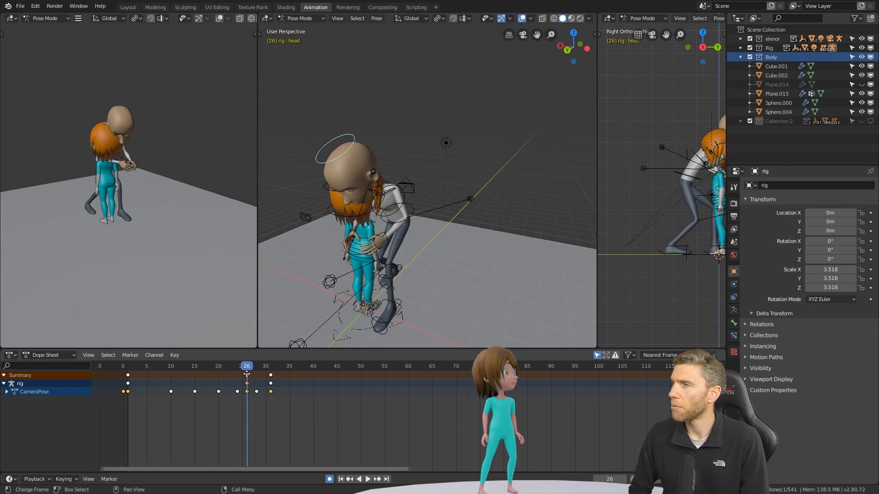
{"action": "left_click", "coordinate": [218, 366]}
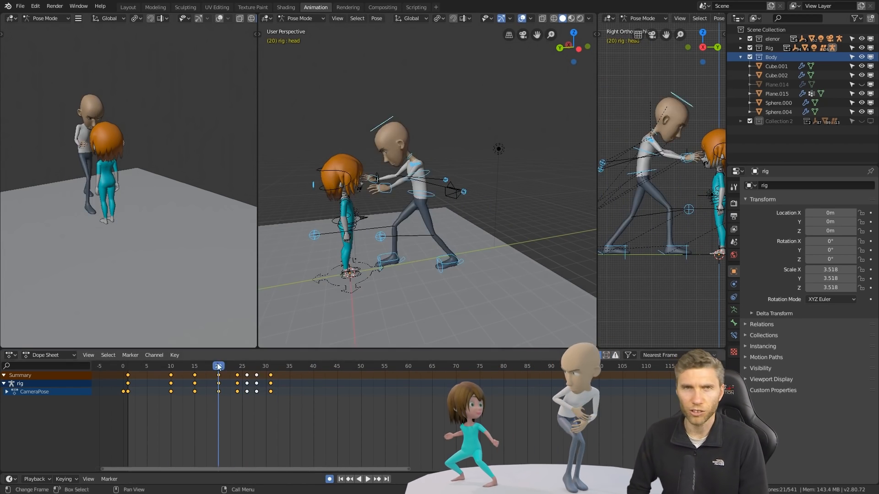
{"action": "left_click", "coordinate": [170, 366]}
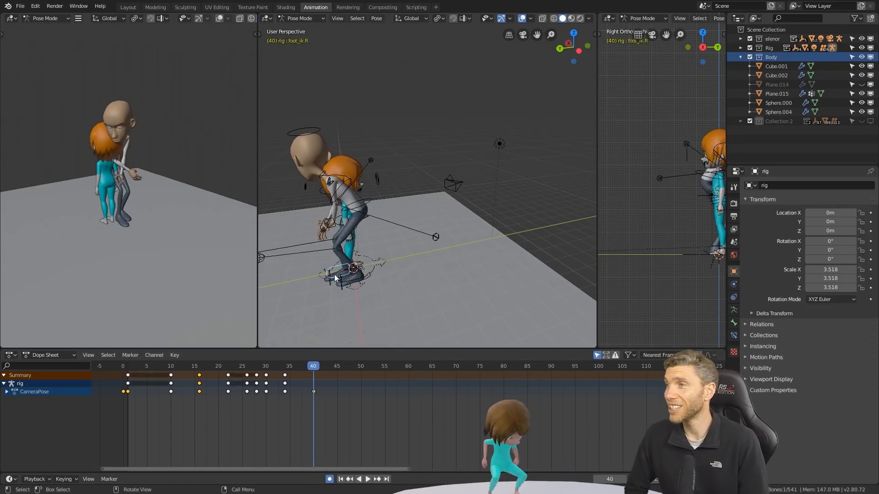
{"action": "left_click", "coordinate": [257, 366]}
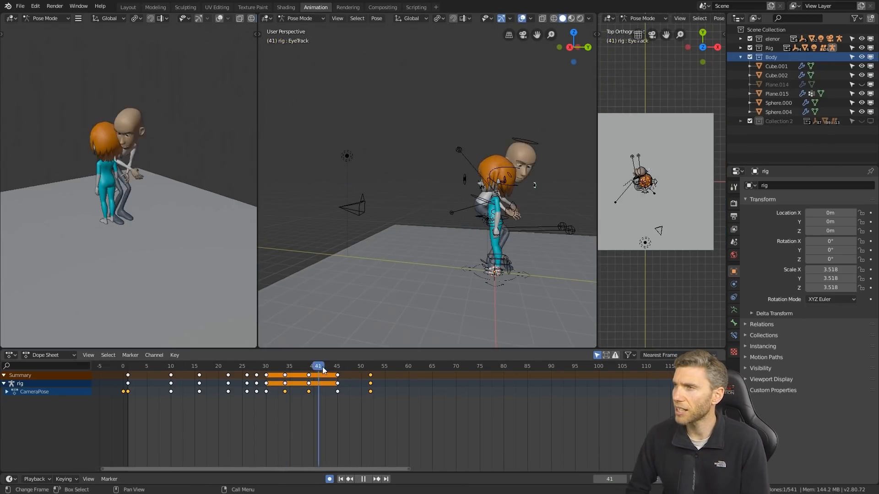
Step: Select the keys from frame 10 onward and review the attack poses between frames 12 and 55
{"action": "left_click_drag", "start_coordinate": [167, 373], "coordinate": [482, 432]}
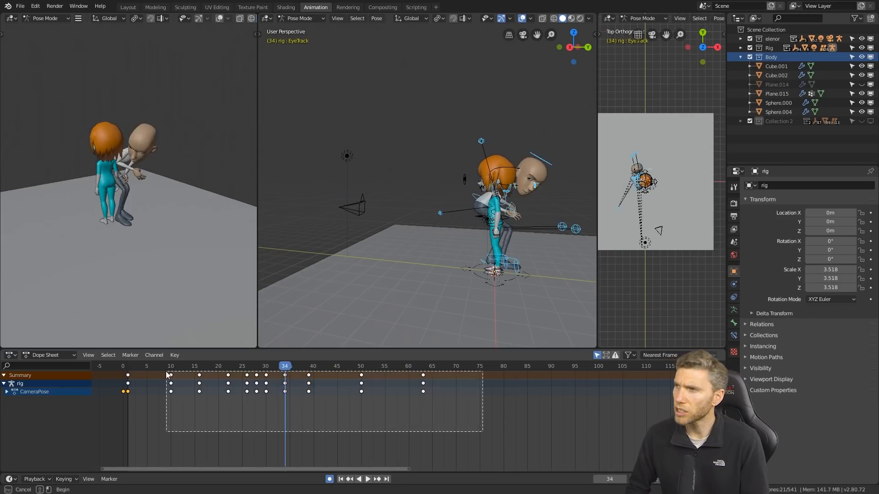
{"action": "left_click", "coordinate": [233, 366]}
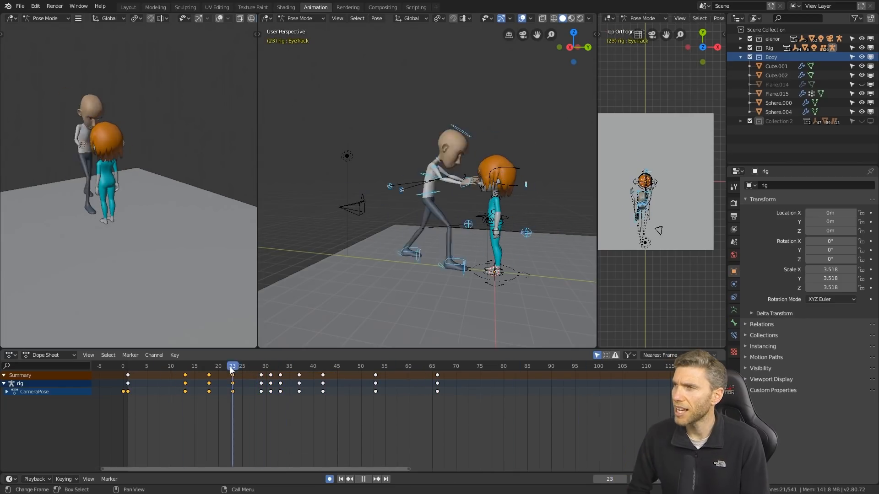
{"action": "left_click", "coordinate": [298, 366]}
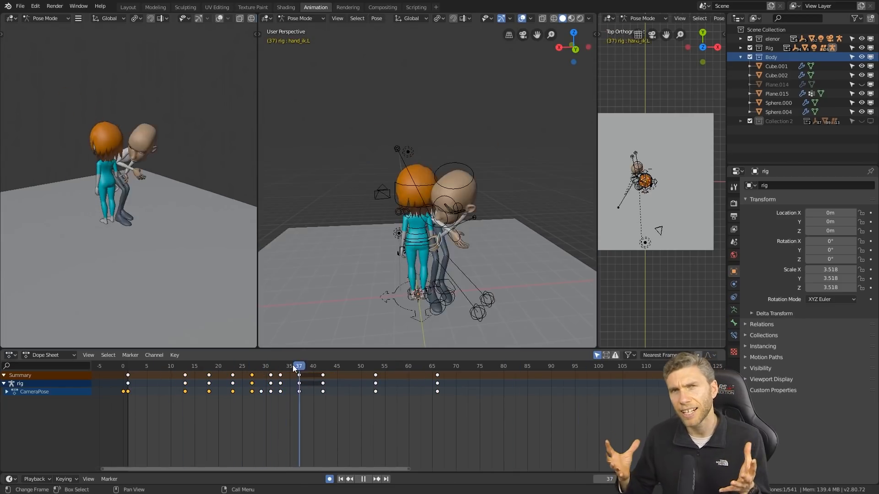
{"action": "left_click", "coordinate": [352, 367]}
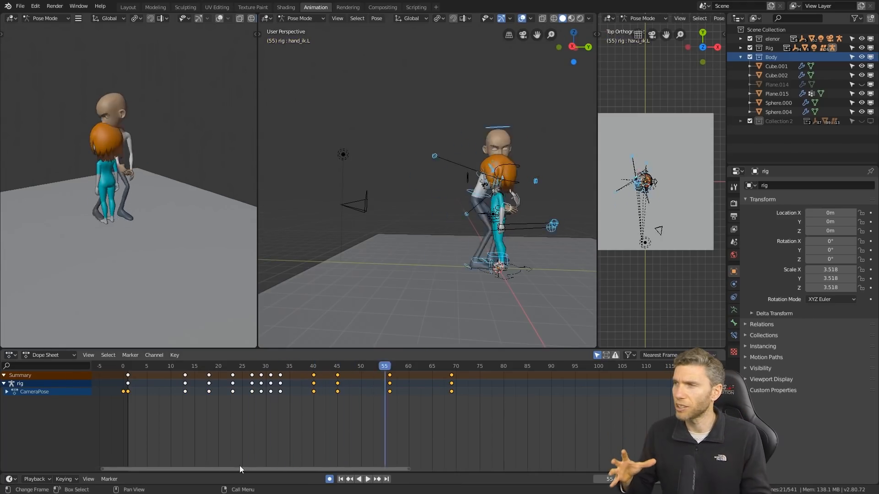
{"action": "left_click", "coordinate": [280, 366]}
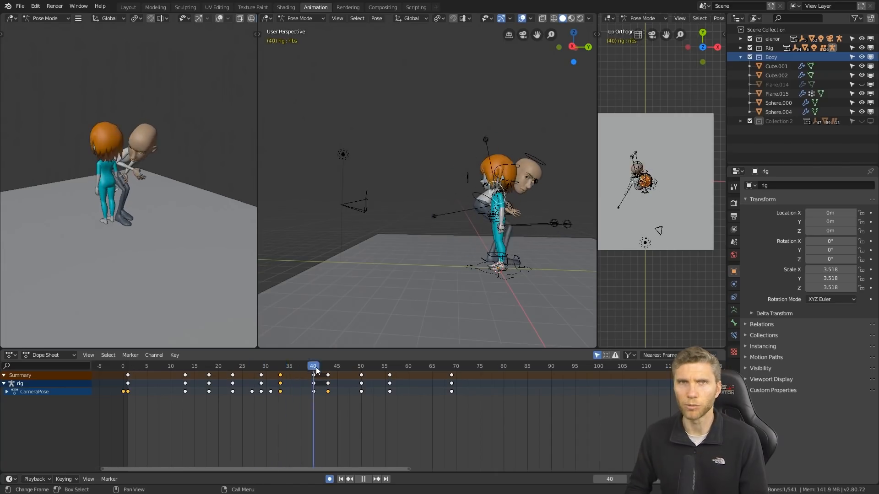
{"action": "left_click", "coordinate": [385, 366]}
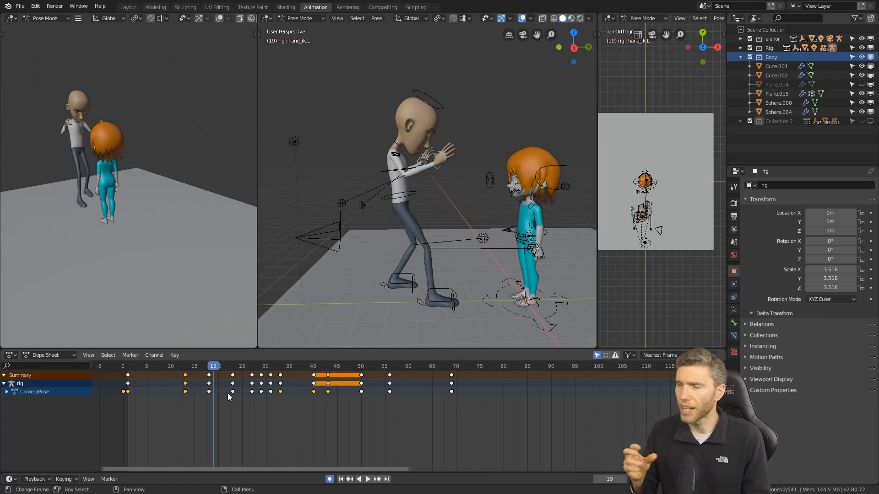
{"action": "left_click", "coordinate": [179, 367]}
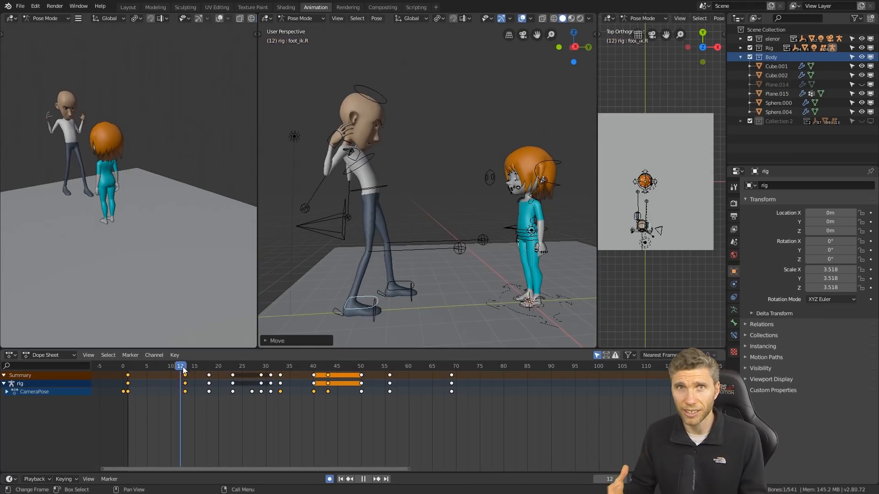
{"action": "left_click", "coordinate": [264, 367]}
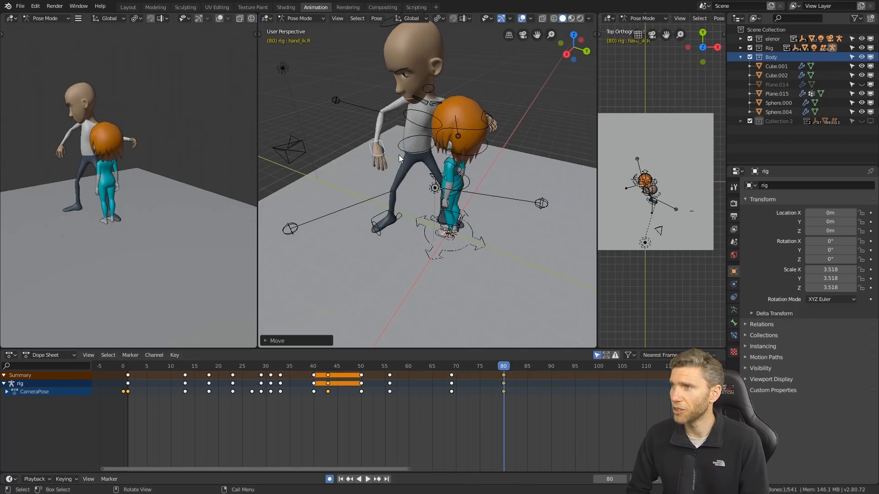
Step: Scrub through frames 21–69 checking the grab and push poses before the kick
{"action": "left_click", "coordinate": [413, 367]}
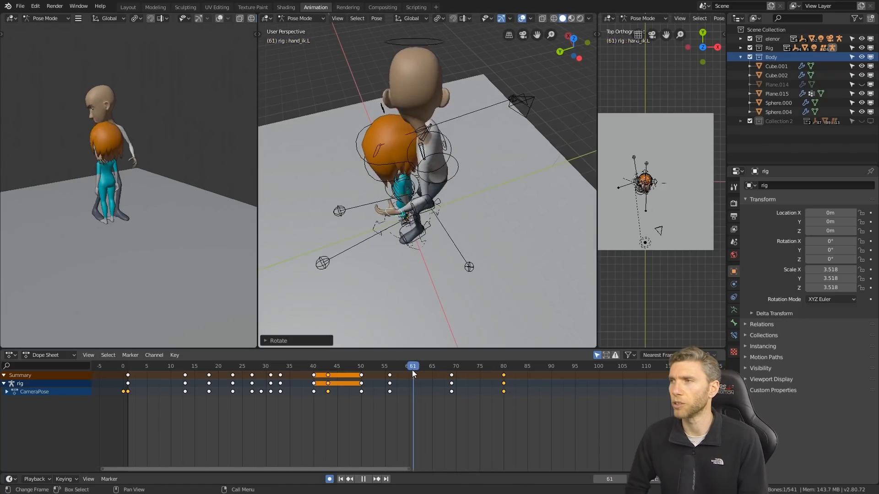
{"action": "left_click", "coordinate": [361, 366]}
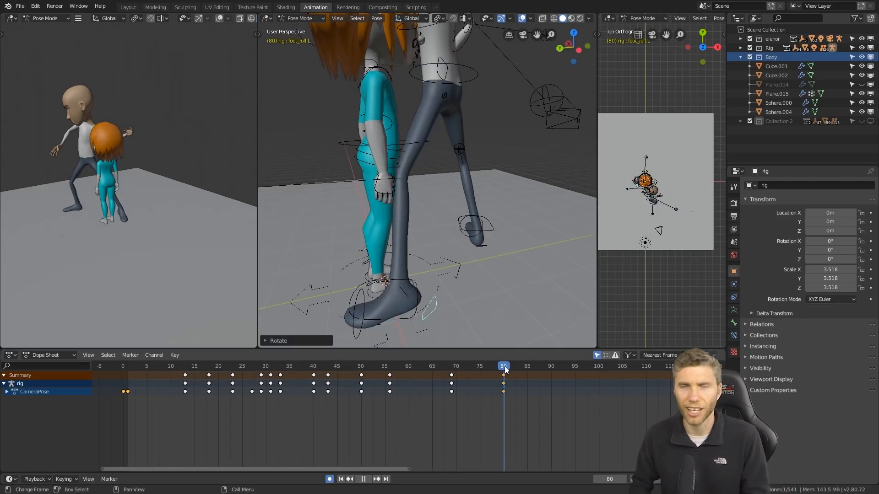
{"action": "left_click", "coordinate": [452, 378]}
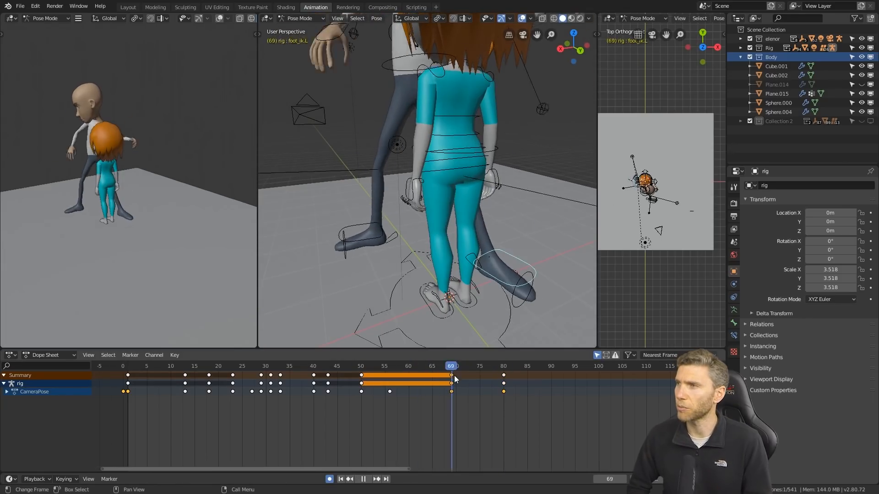
{"action": "left_click", "coordinate": [504, 367]}
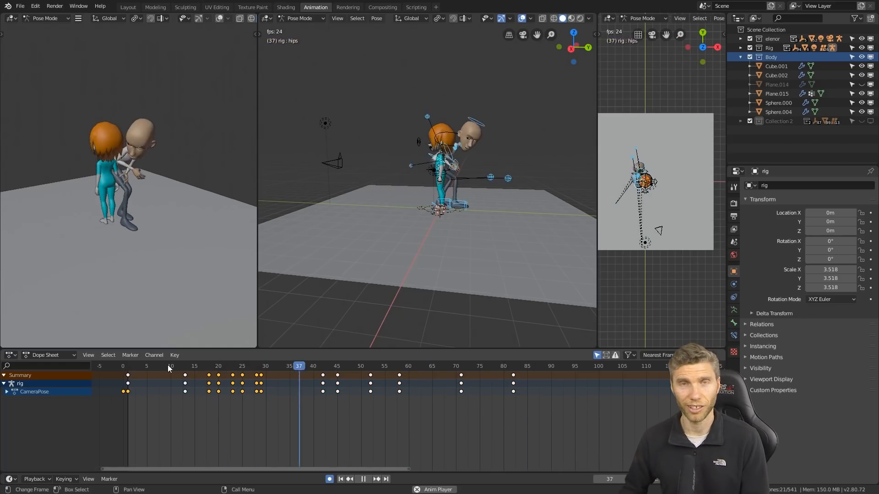
{"action": "left_click", "coordinate": [222, 366]}
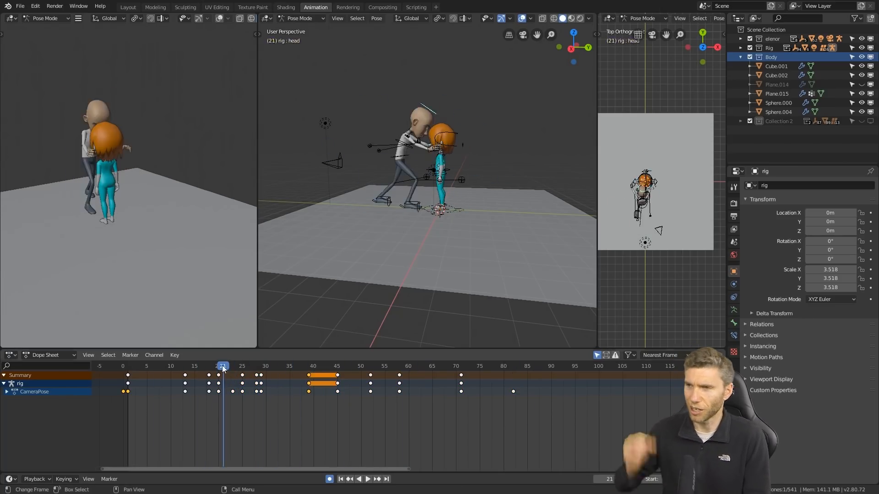
{"action": "left_click", "coordinate": [209, 366]}
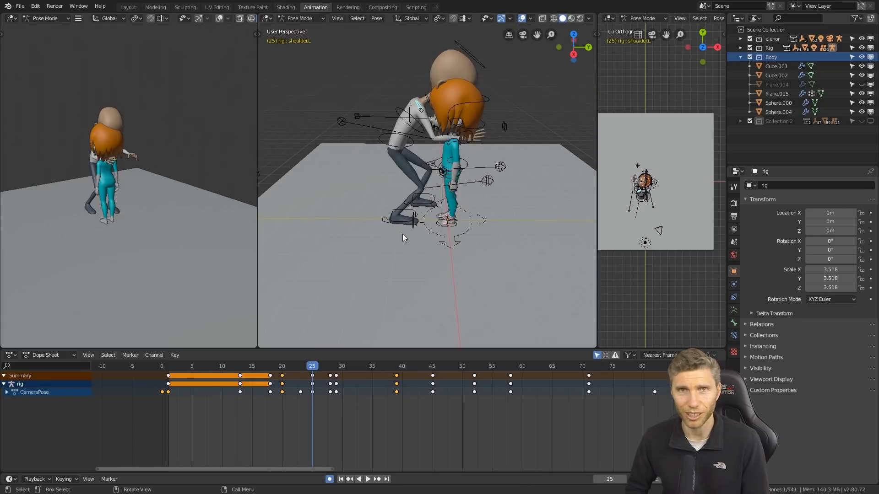
Step: Key the man's IK hands and feet flung backward into a fall across frames 85–105
{"action": "left_click", "coordinate": [330, 377]}
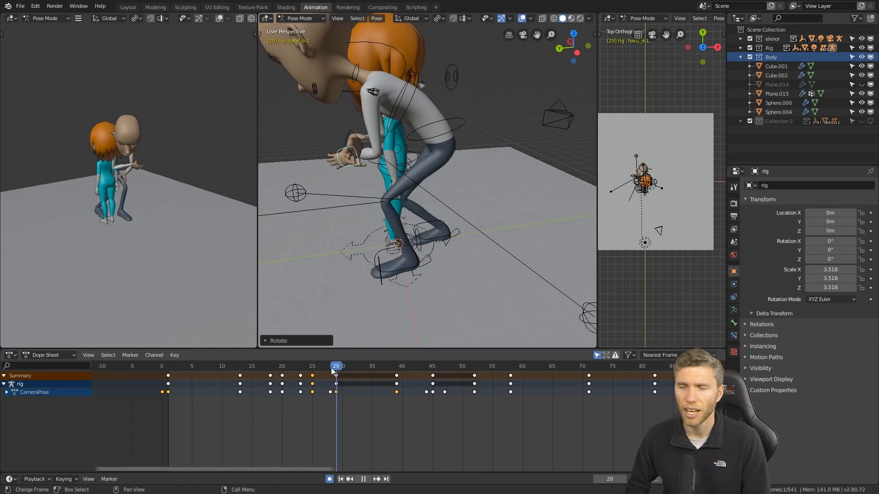
{"action": "left_click", "coordinate": [401, 366]}
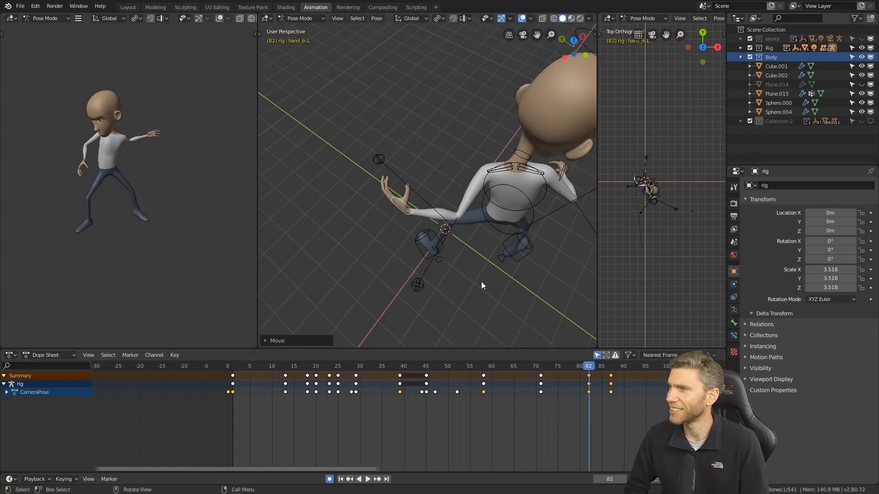
{"action": "left_click", "coordinate": [368, 479]}
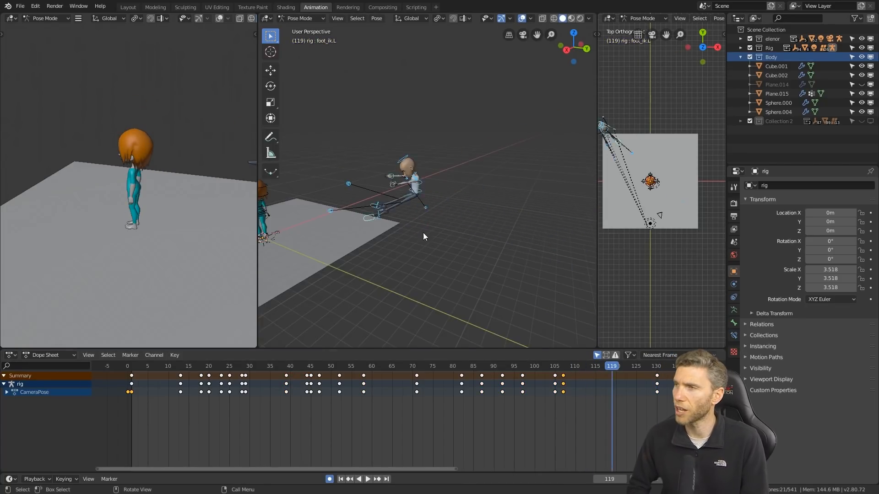
{"action": "left_click", "coordinate": [562, 367]}
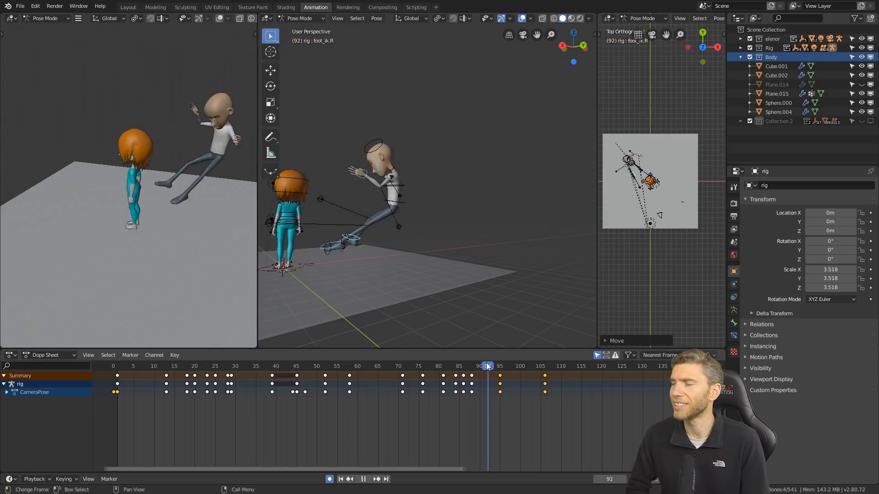
Step: Shift the man's impact keys near frame 85, then switch to the girl's armature for her crouch poses
{"action": "left_click", "coordinate": [516, 366]}
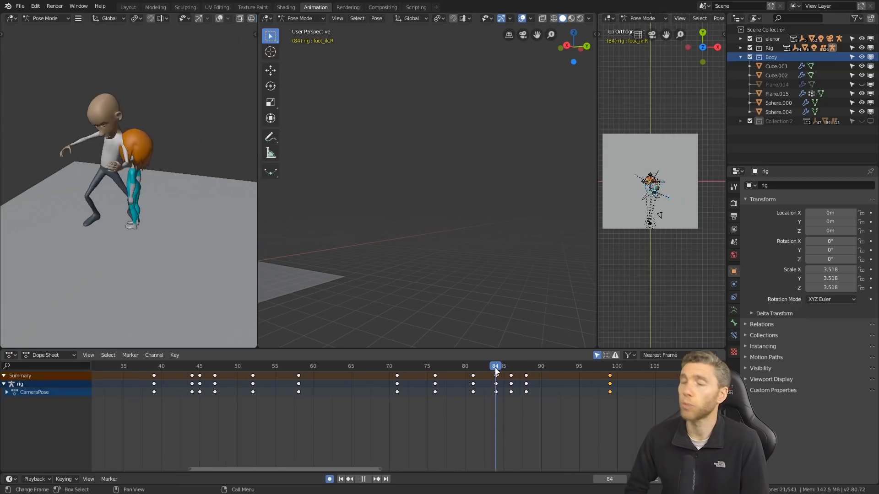
{"action": "left_click", "coordinate": [541, 366]}
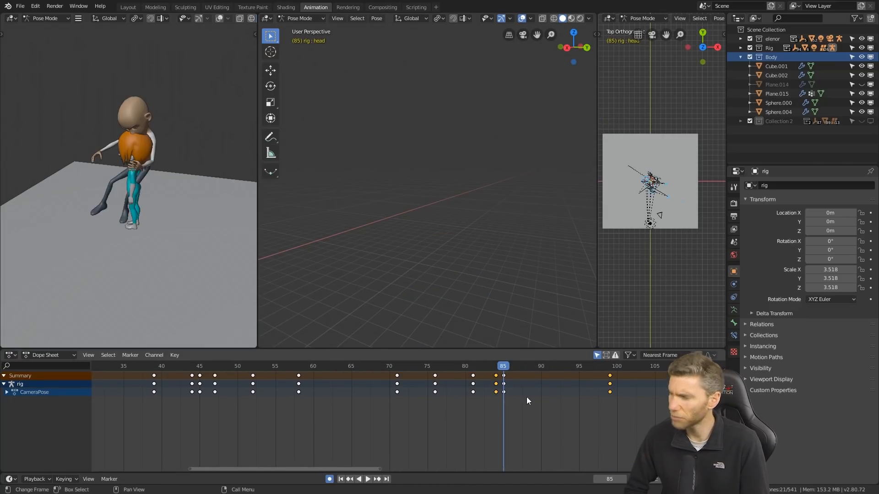
{"action": "left_click", "coordinate": [632, 366]}
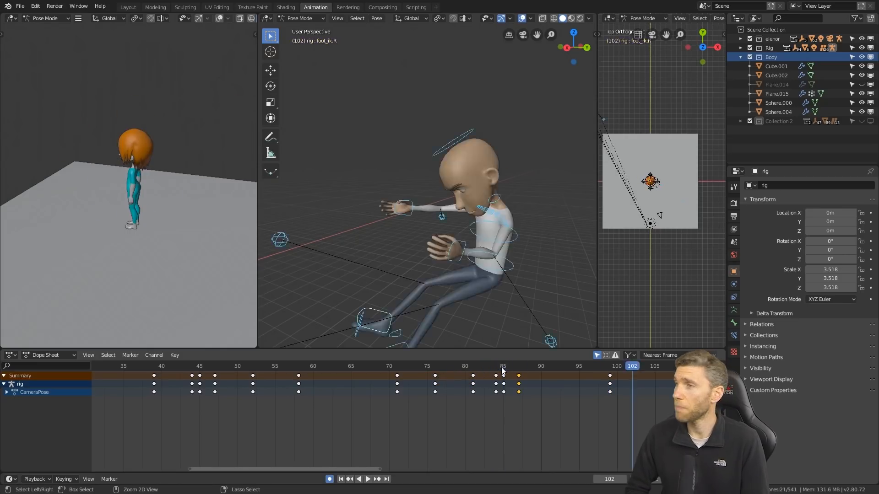
{"action": "left_click", "coordinate": [511, 366]}
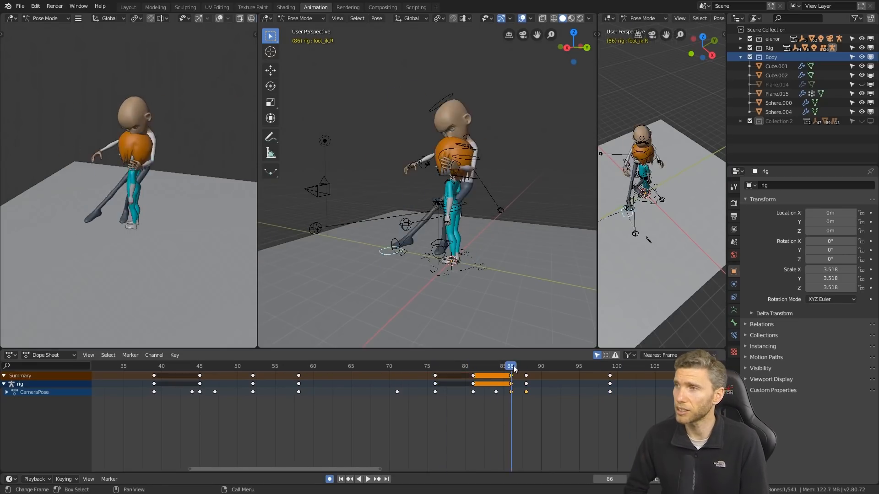
{"action": "left_click", "coordinate": [495, 366]}
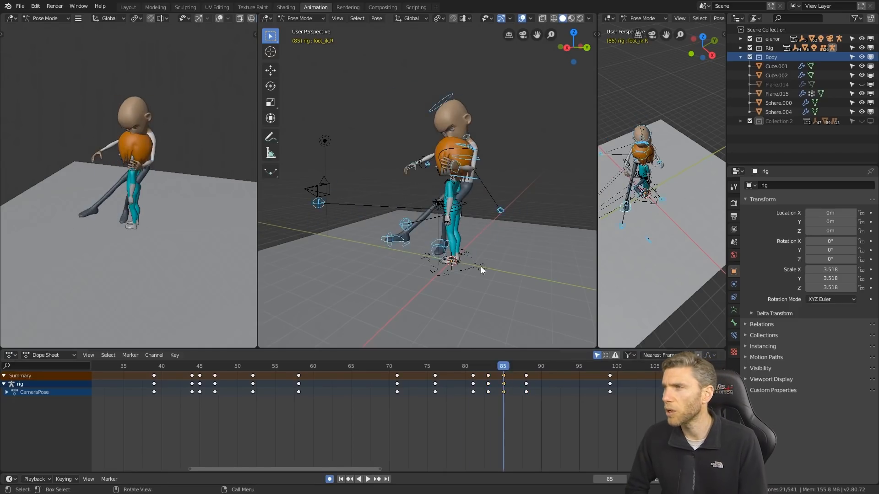
{"action": "left_click", "coordinate": [502, 366]}
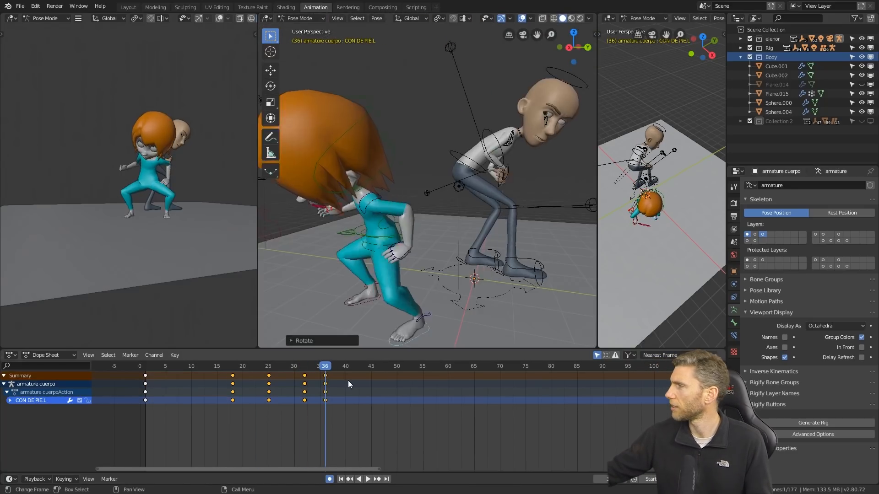
Step: Key the girl's foot, hand and torso controls crouching and standing back up through frame 100
{"action": "left_click", "coordinate": [367, 480]}
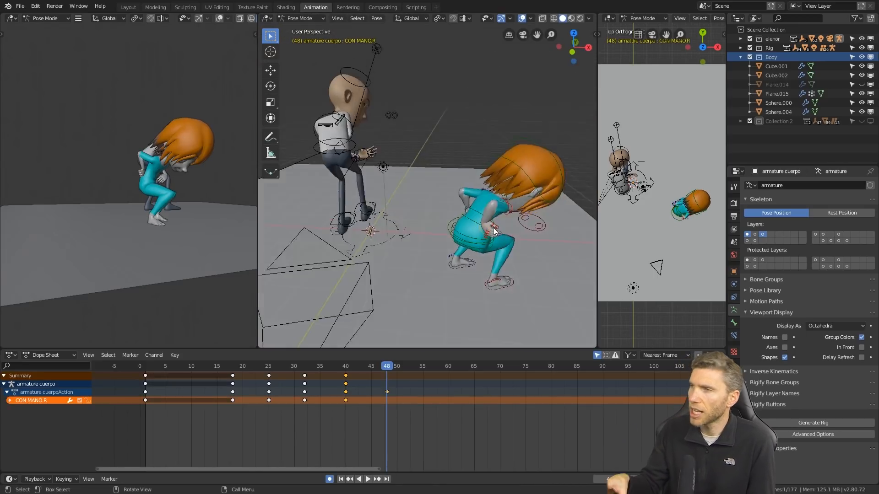
{"action": "left_click_drag", "start_coordinate": [493, 233], "coordinate": [516, 249]}
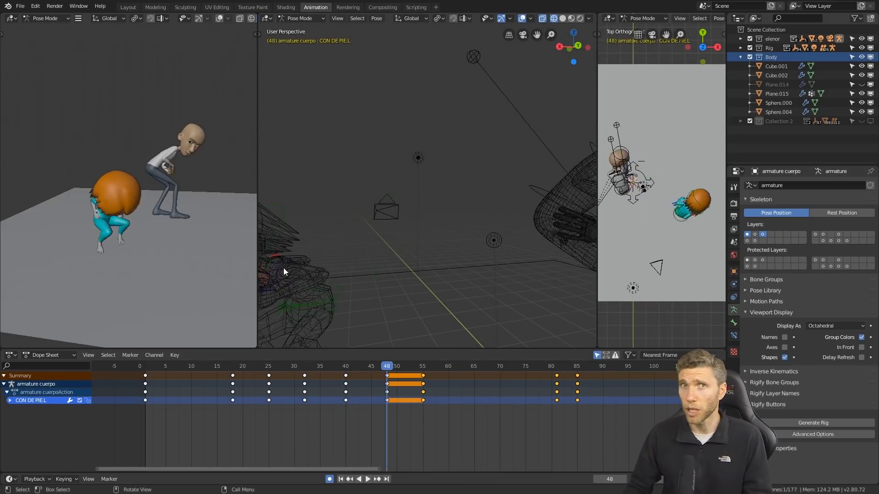
{"action": "left_click", "coordinate": [554, 366]}
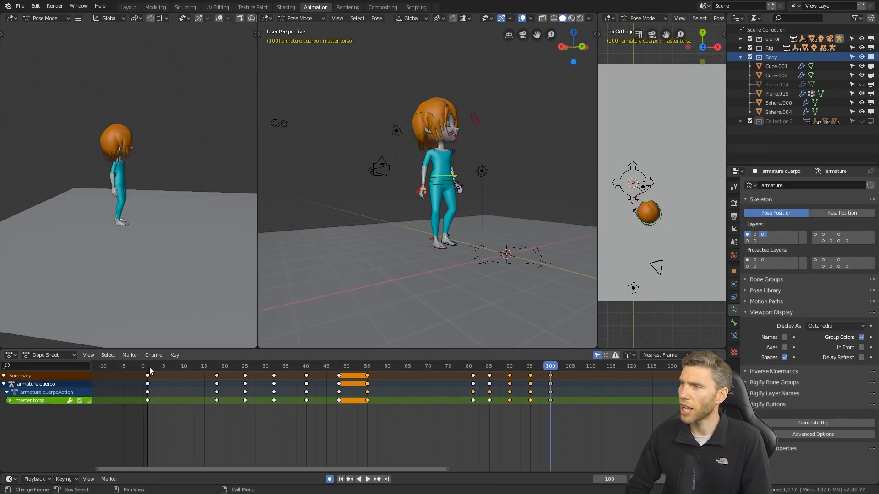
Step: Adjust the girl's leg and torso keys through the early frames of her kick
{"action": "left_click", "coordinate": [229, 367]}
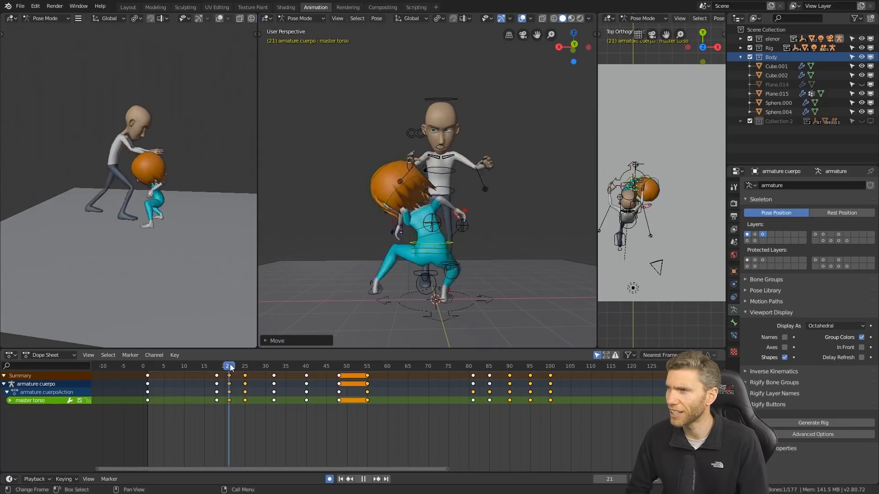
{"action": "left_click", "coordinate": [256, 366]}
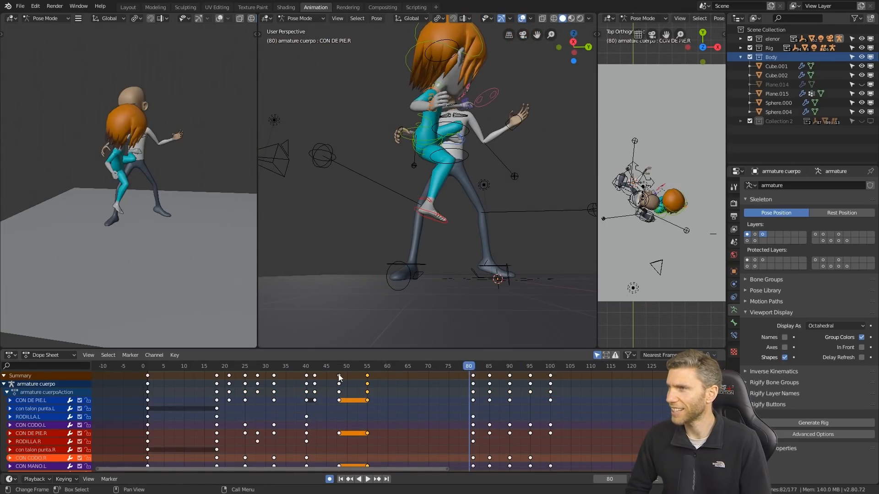
{"action": "left_click", "coordinate": [290, 366]}
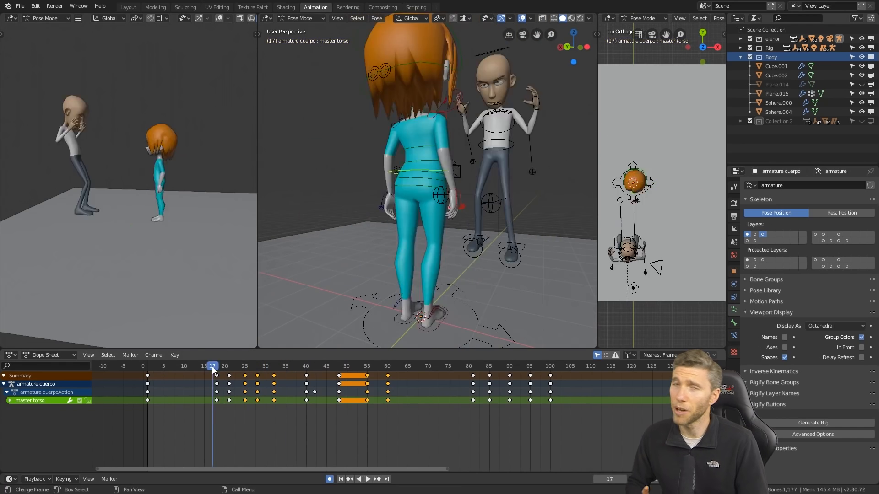
Step: Add kick keys near frame 78 and calculate her torso's motion path for frames 18–100
{"action": "left_click", "coordinate": [387, 367]}
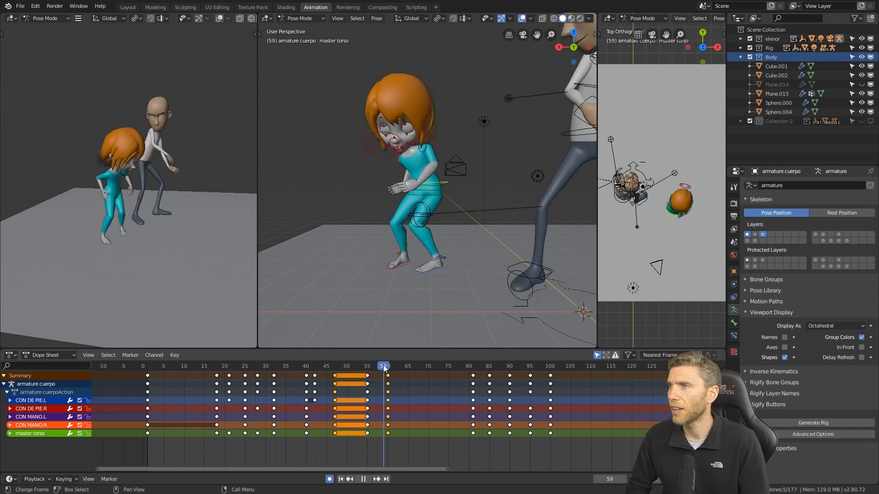
{"action": "left_click", "coordinate": [432, 367]}
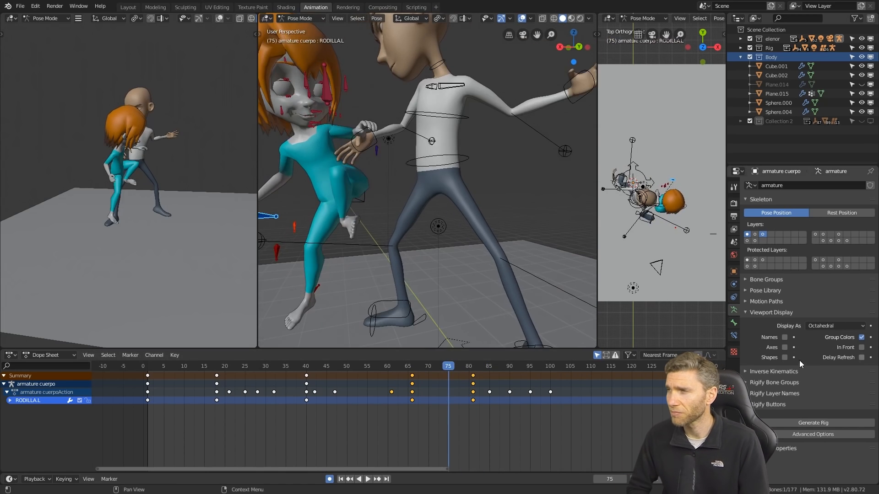
{"action": "left_click", "coordinate": [425, 366]}
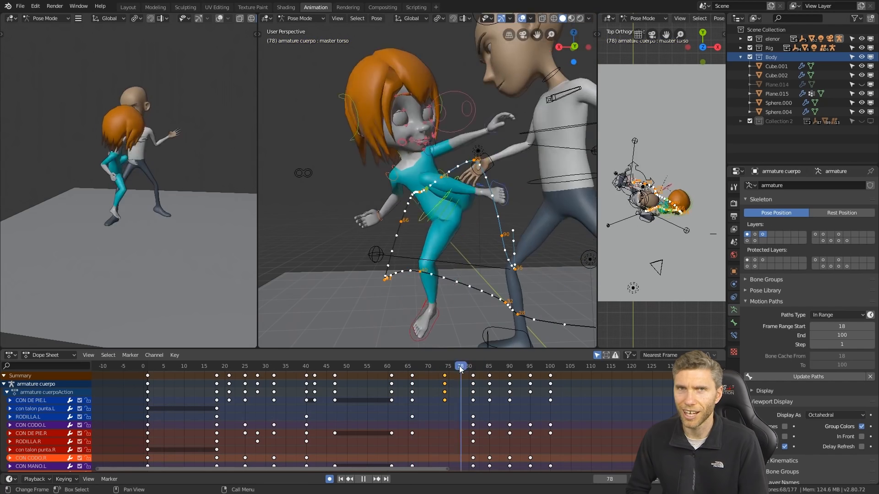
Step: Re-pose and re-key the man's hips and feet flung backward around frame 84, with motion paths from frame 77
{"action": "left_click", "coordinate": [476, 366]}
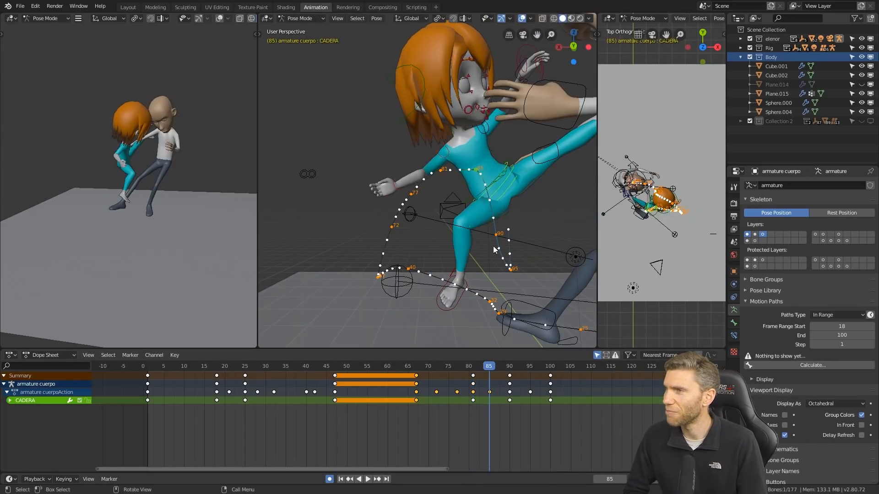
{"action": "left_click", "coordinate": [416, 366]}
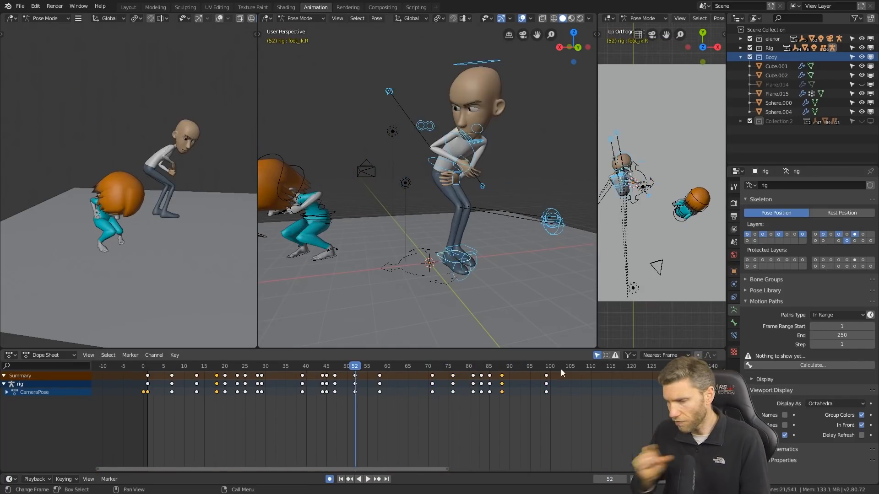
{"action": "left_click", "coordinate": [309, 379]}
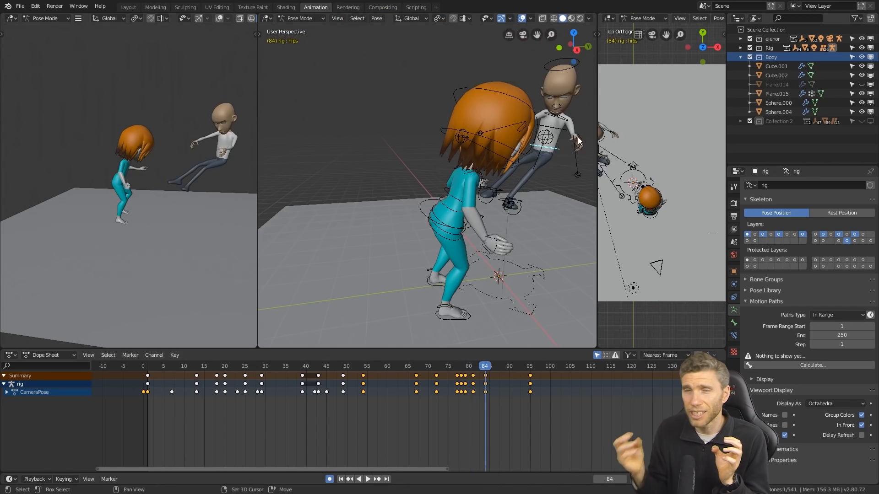
{"action": "left_click", "coordinate": [493, 366]}
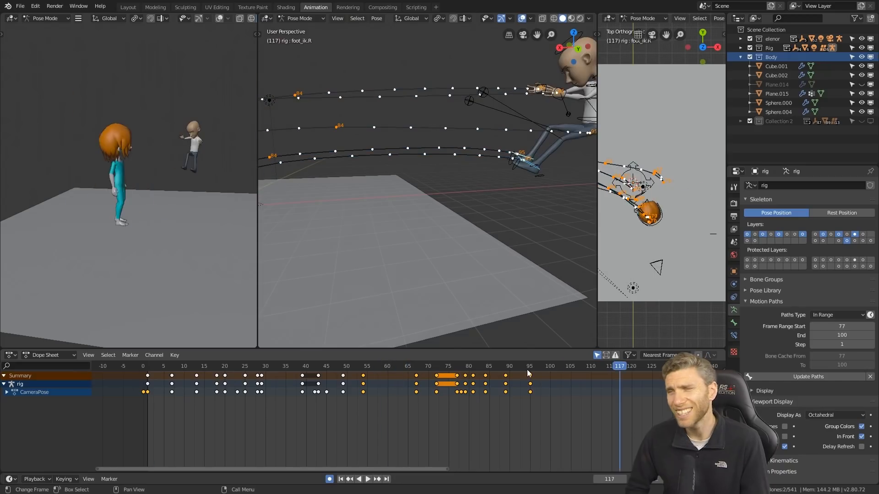
Step: Reposition and key the girl's right foot at frame 74 of her side kick
{"action": "left_click", "coordinate": [175, 366]}
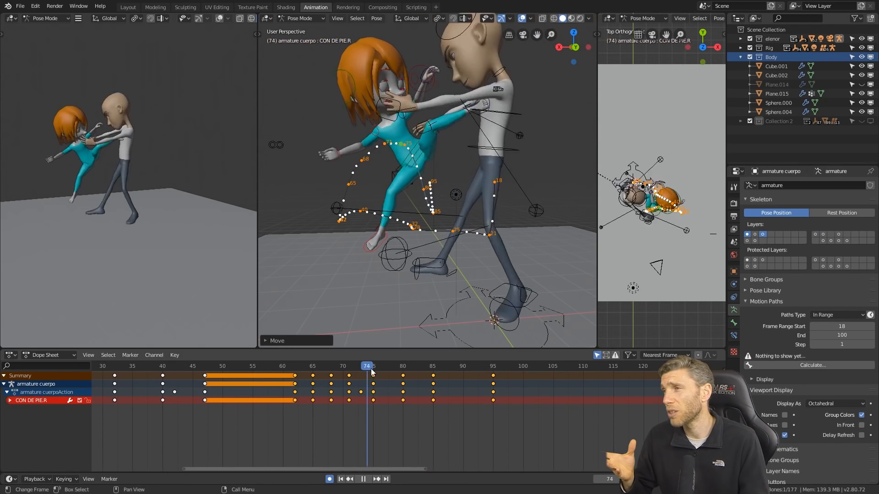
Step: Smooth the master torso Y Location curve into an arc and recalculate the path for frames 55–75
{"action": "left_click", "coordinate": [396, 372]}
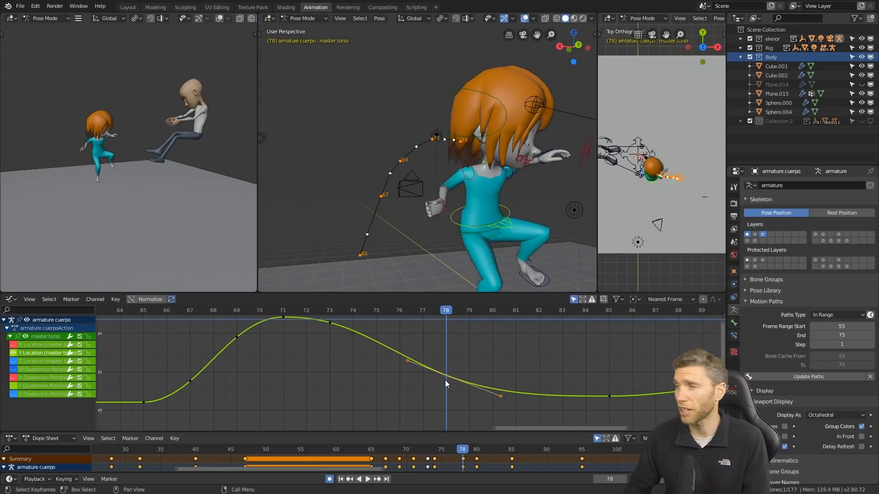
Step: Edit the master torso X Location curve and adjust her crouched-stance keys around frame 54
{"action": "left_click", "coordinate": [491, 309]}
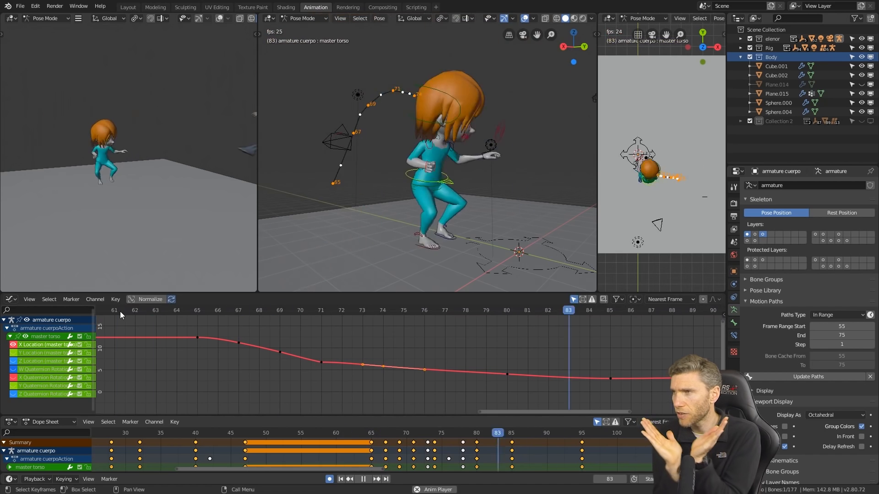
{"action": "left_click", "coordinate": [320, 310]}
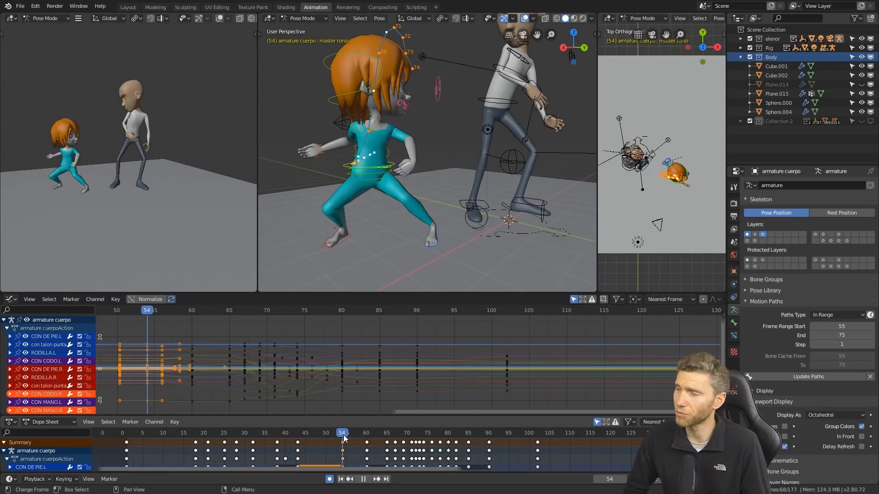
Step: Shift the CON DE PIE.R keys to frames 77–81 and scrub back to frame 46 to check the crouch
{"action": "left_click", "coordinate": [396, 432]}
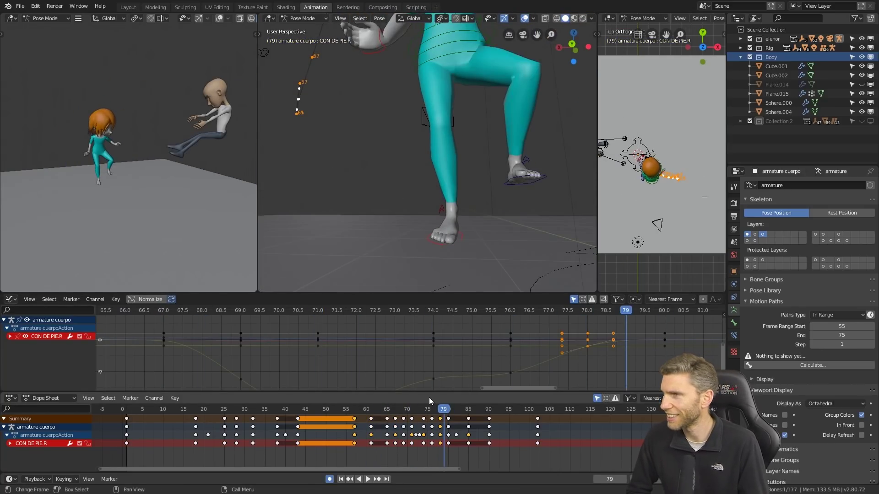
{"action": "left_click", "coordinate": [432, 409]}
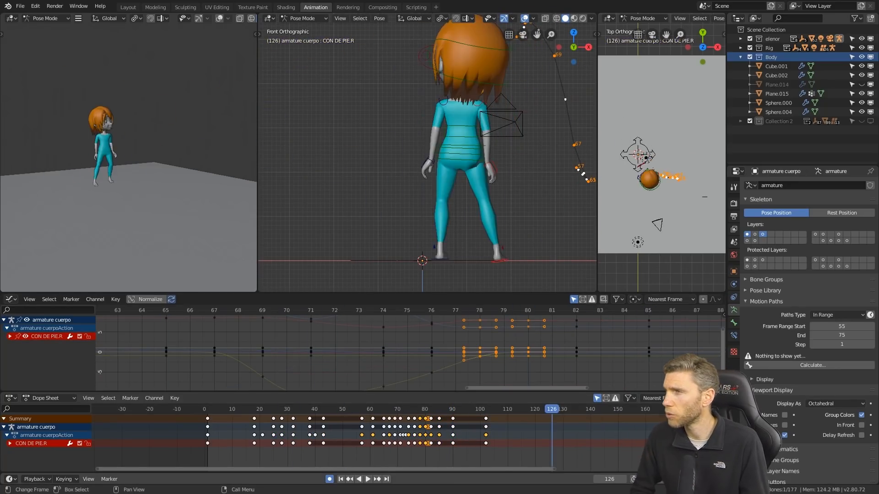
{"action": "left_click", "coordinate": [368, 493]}
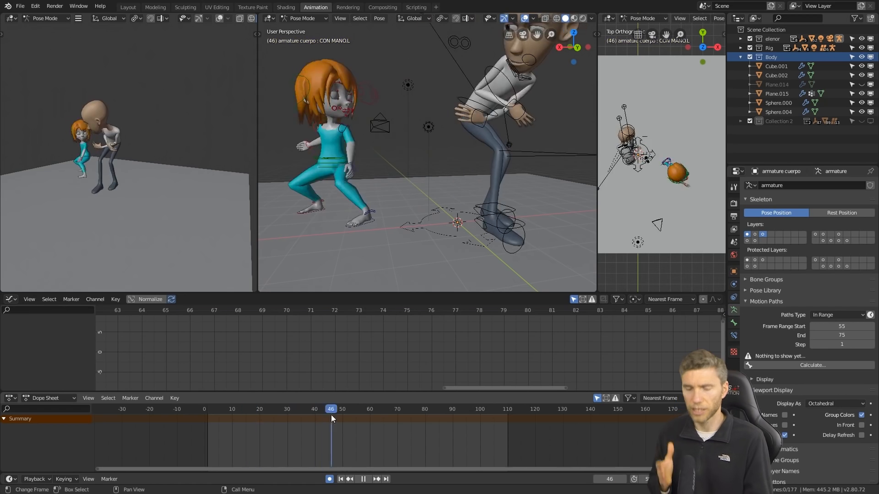
Step: Rotate the columna bone and nudge CON MANO.L/R and RODILLA.L keys for the lunge at frame 47
{"action": "left_click", "coordinate": [386, 409]}
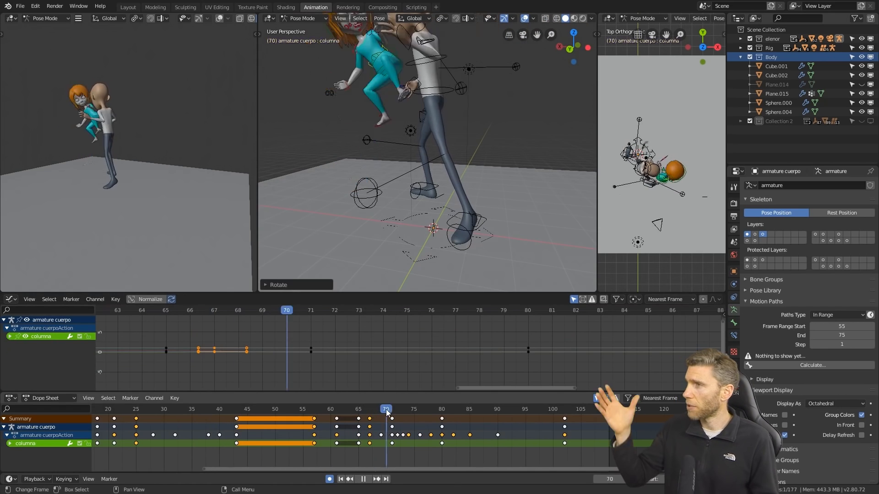
{"action": "left_click", "coordinate": [369, 408]}
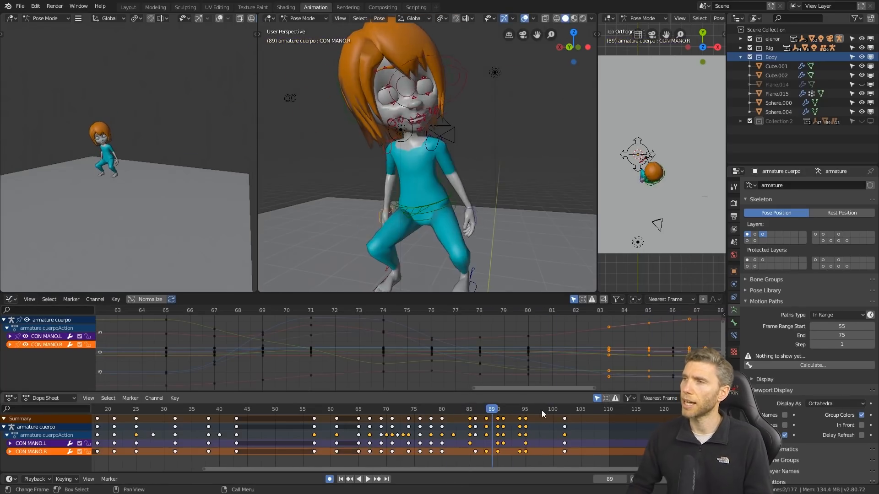
{"action": "left_click", "coordinate": [469, 409]}
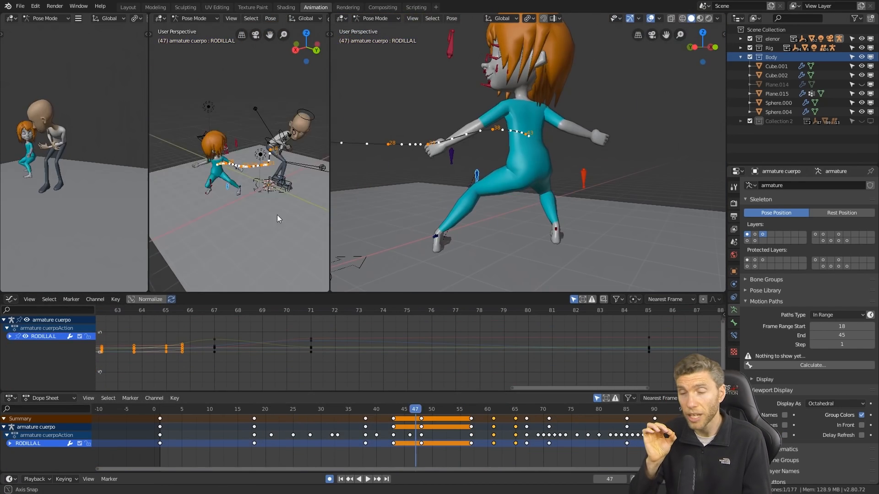
Step: Adjust CON DE PIE.L/R and CON MANO.L keys, then rotate the ribs bone so he hunches over her at frame 25
{"action": "left_click", "coordinate": [492, 408]}
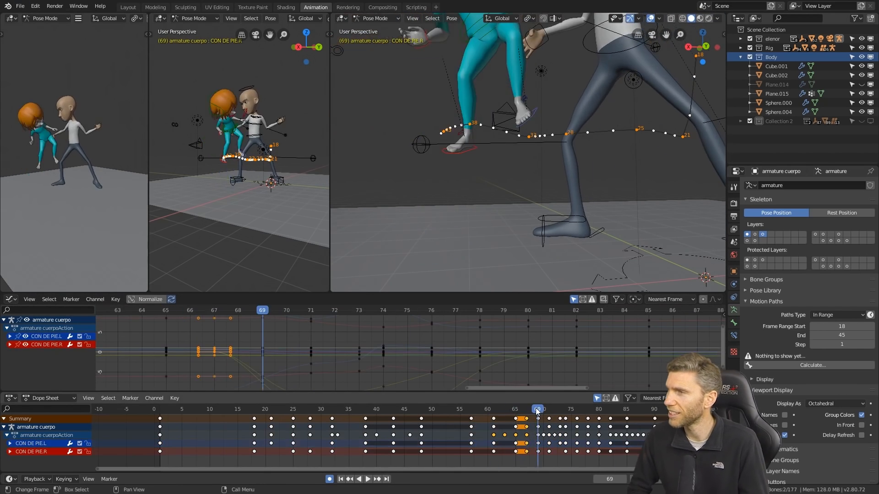
{"action": "left_click", "coordinate": [521, 409]}
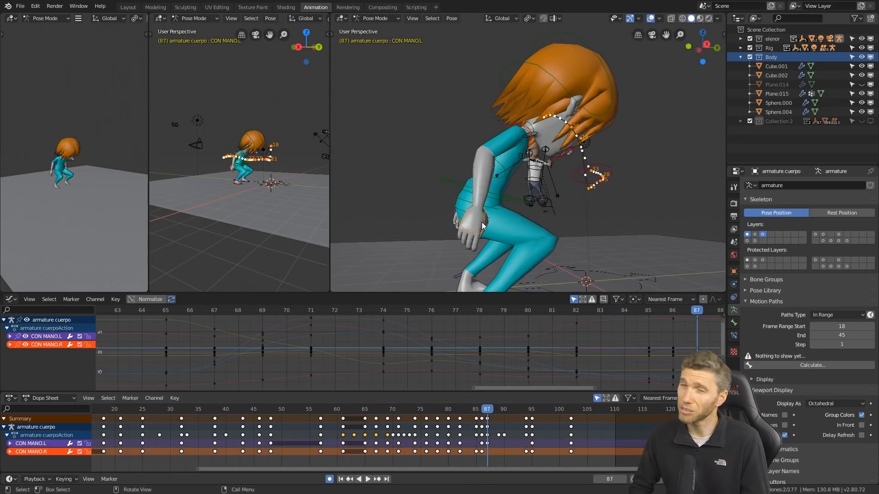
{"action": "left_click", "coordinate": [531, 422]}
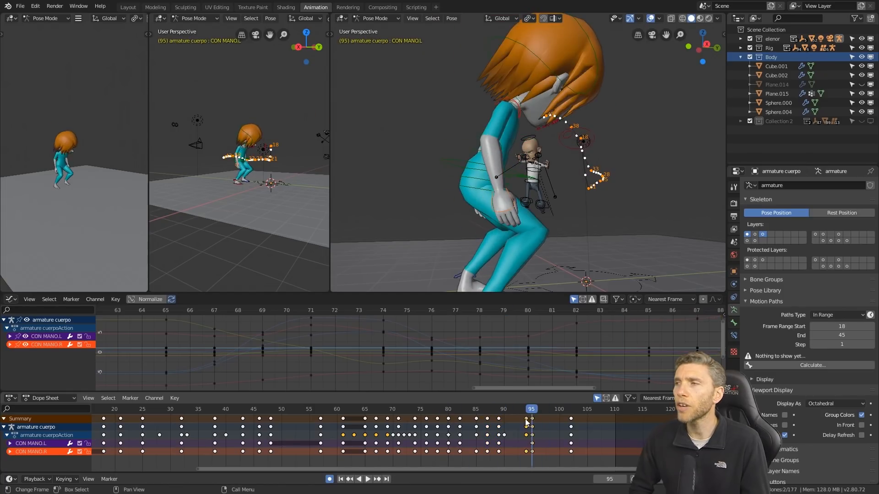
{"action": "left_click_drag", "start_coordinate": [531, 418], "coordinate": [466, 417]}
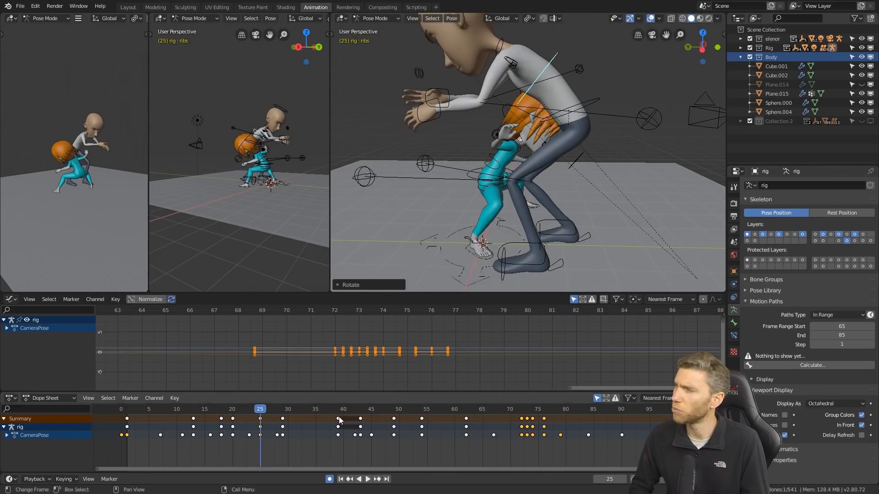
Step: Reposition foot_roll.L and the head bone and key the push-down pose around frame 32
{"action": "left_click", "coordinate": [360, 410]}
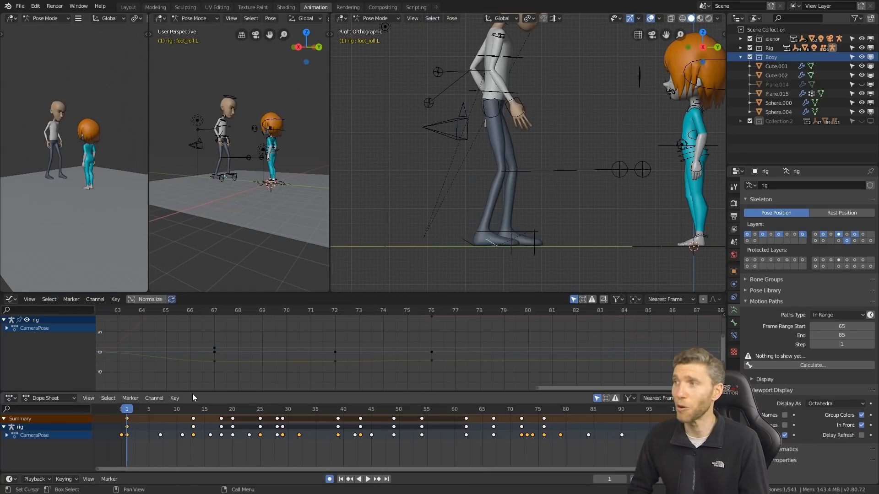
{"action": "left_click", "coordinate": [148, 409]}
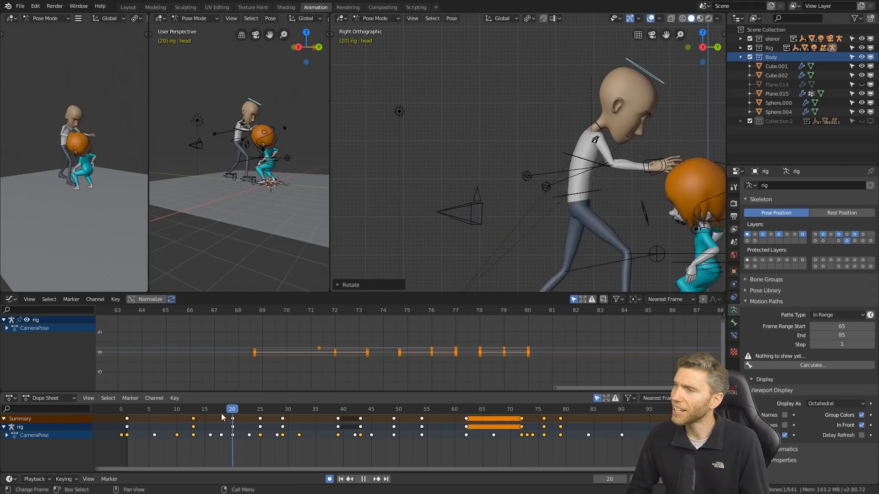
{"action": "left_click", "coordinate": [192, 417]}
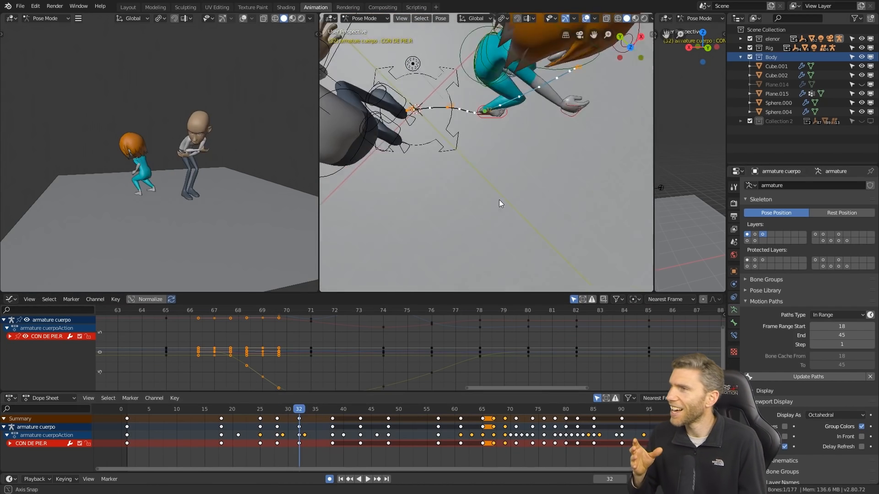
Step: Play the action with CON MANO.L active to review the hand through the kick exchange
{"action": "left_click", "coordinate": [253, 422]}
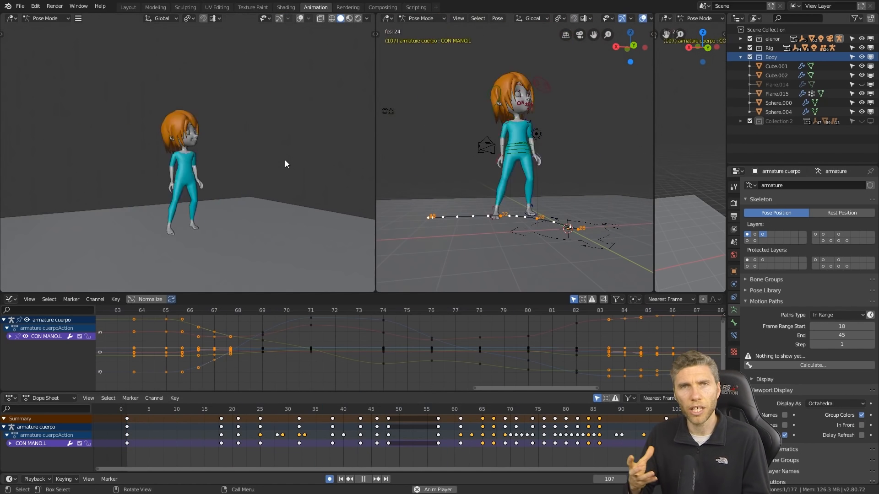
{"action": "left_click", "coordinate": [583, 409]}
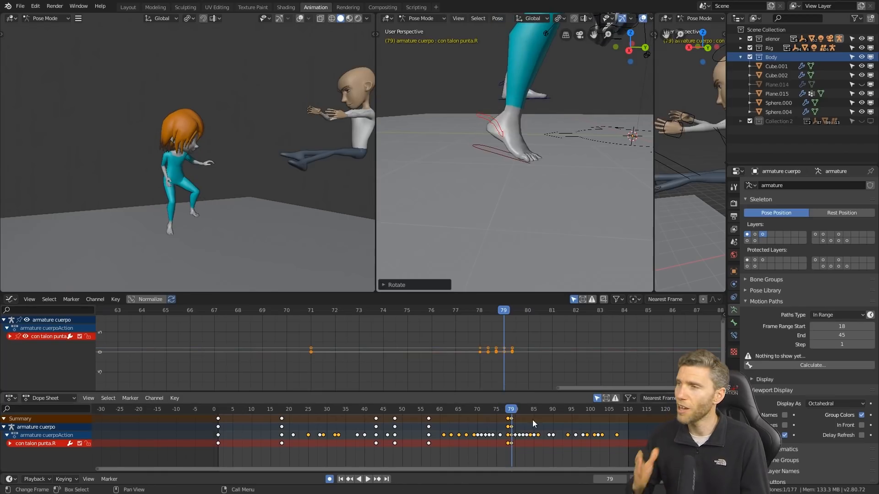
{"action": "left_click", "coordinate": [368, 480]}
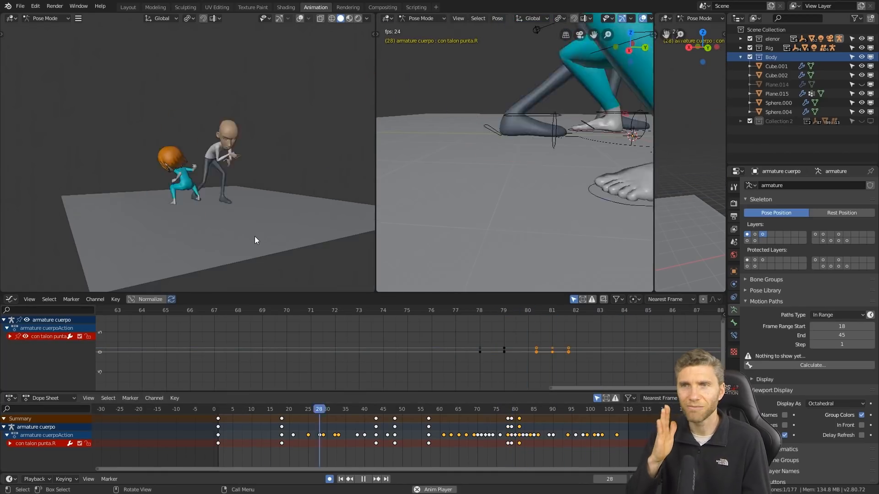